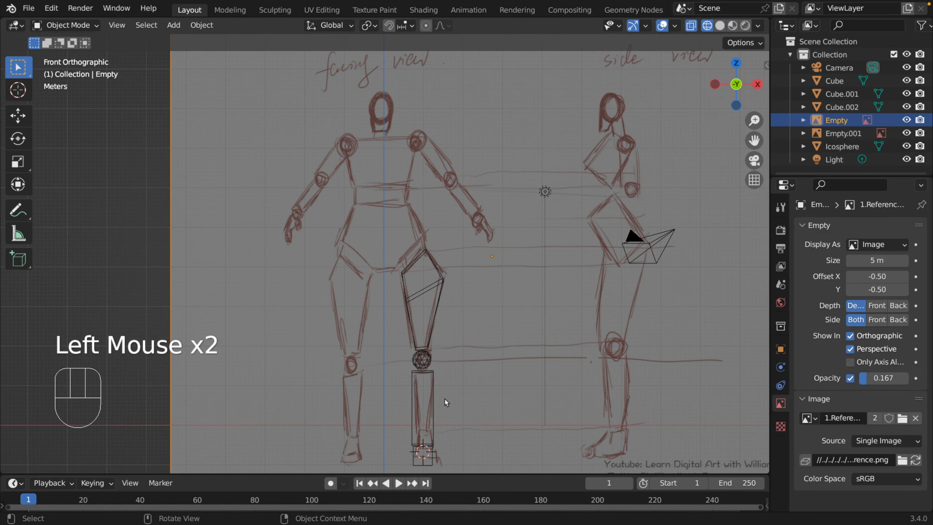
Step: Select Cube.001, the tall lower-leg box below the knee sphere
{"action": "left_click", "coordinate": [422, 408]}
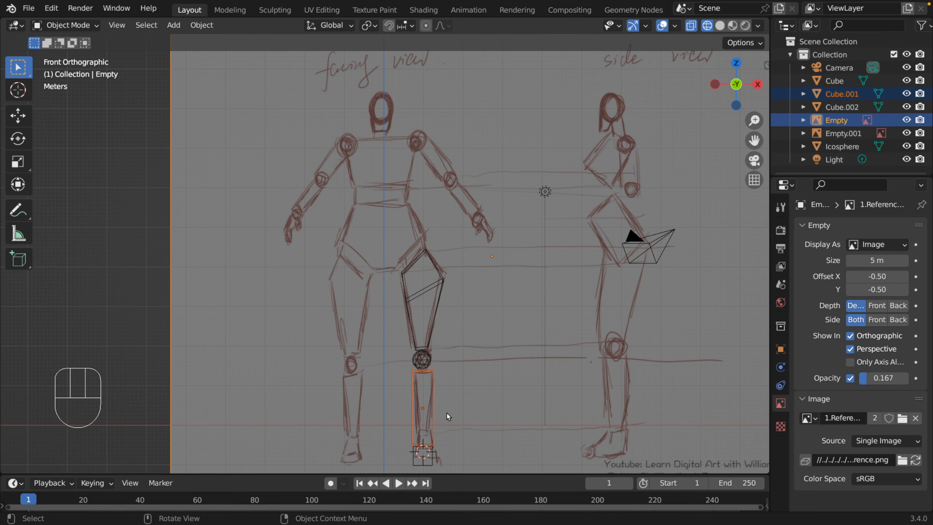
{"action": "mouse_move", "coordinate": [476, 404]}
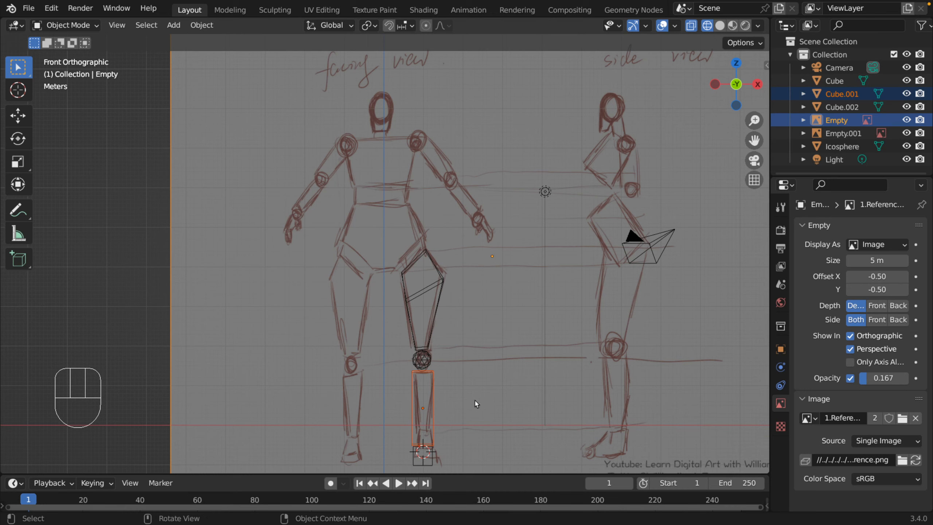
{"action": "mouse_move", "coordinate": [429, 368]}
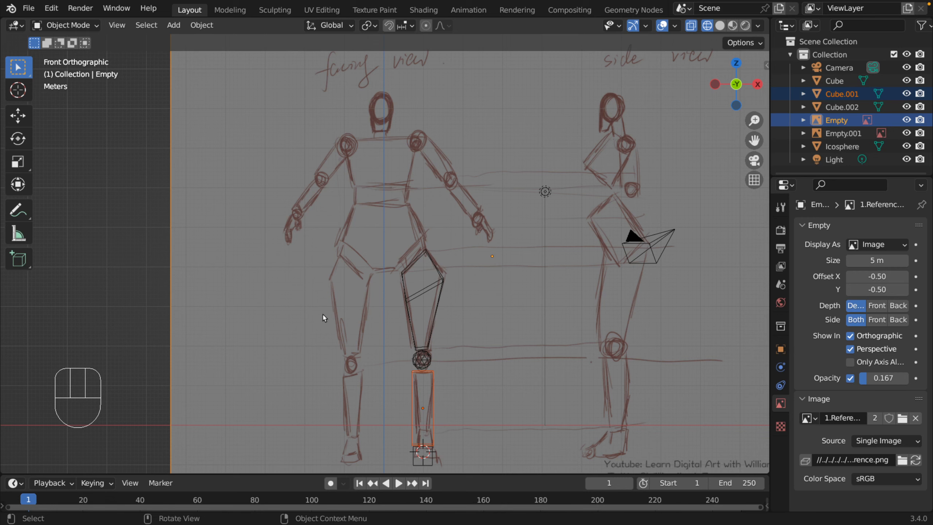
{"action": "key", "text": "Tab"}
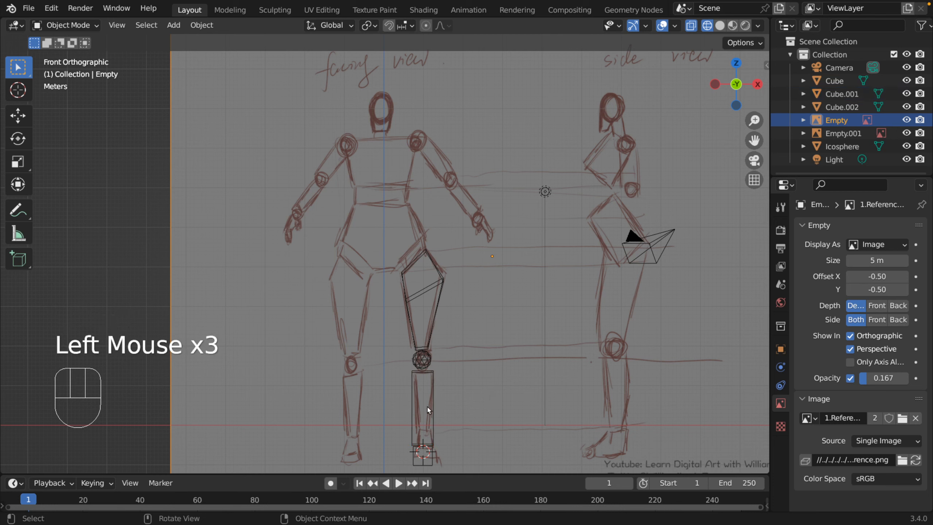
{"action": "left_click", "coordinate": [422, 410]}
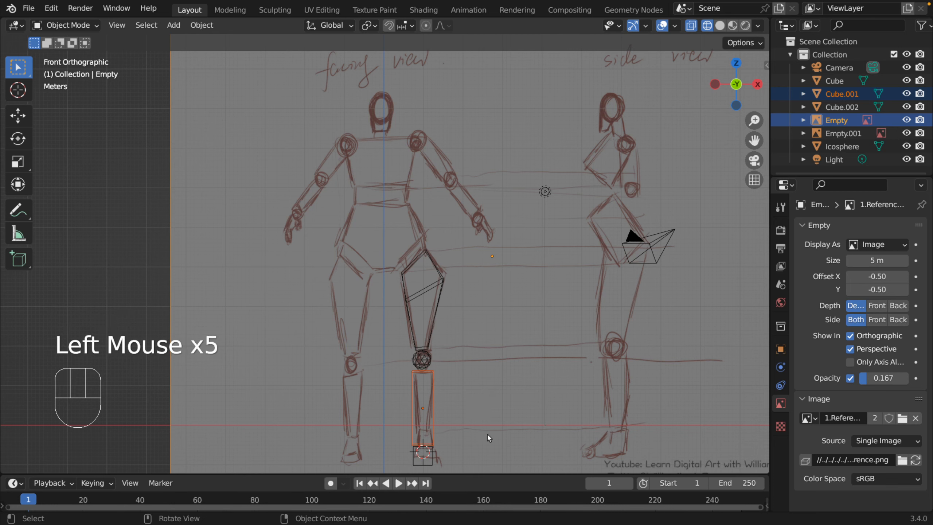
{"action": "key", "text": "Tab"}
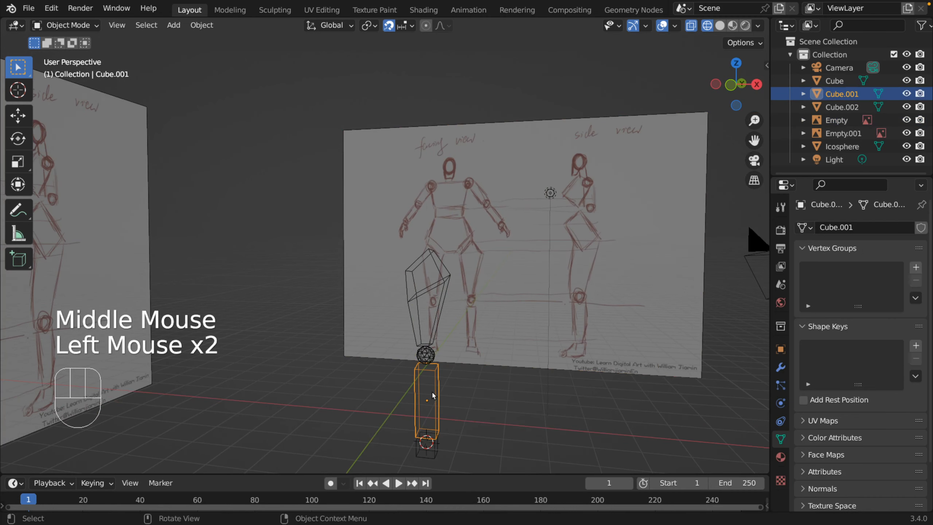
Step: In front-view Edit Mode, move a top corner toward the knee and disable snapping
{"action": "key", "text": "Tab"}
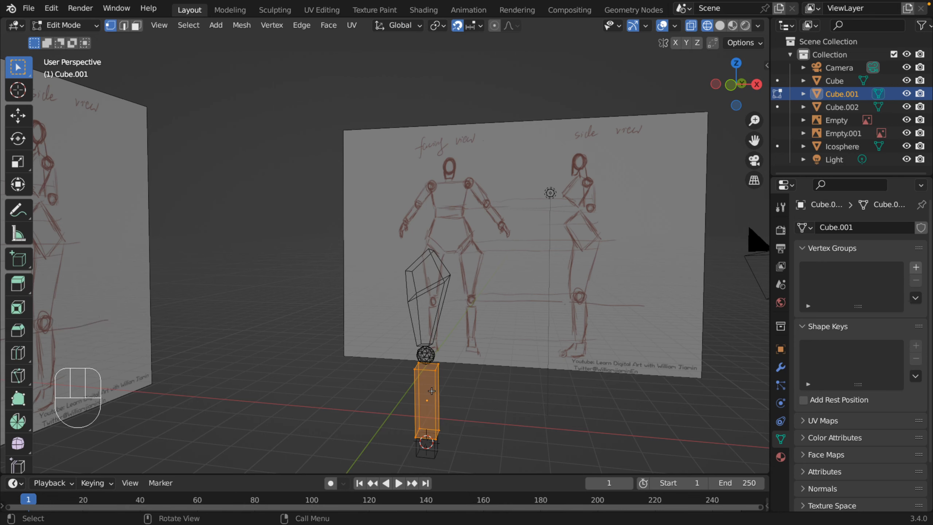
{"action": "mouse_move", "coordinate": [454, 390]}
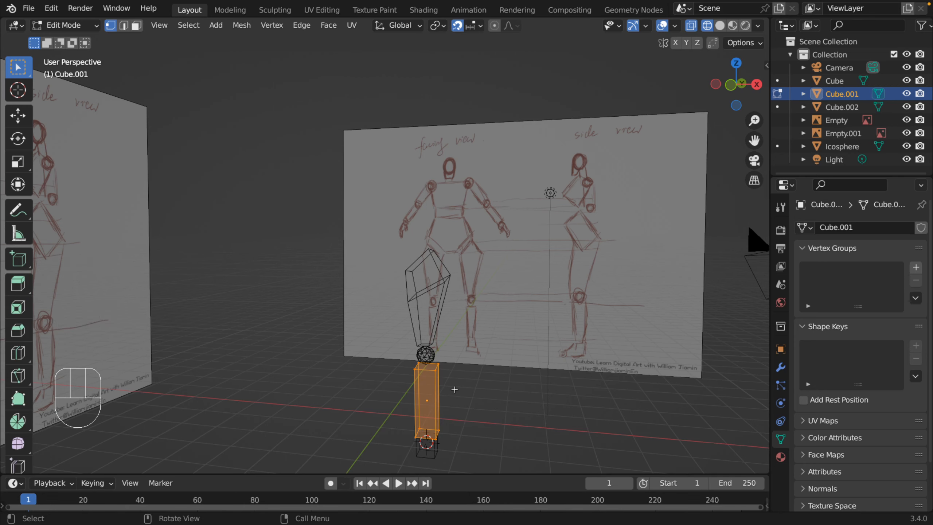
{"action": "key", "text": "KP_1"}
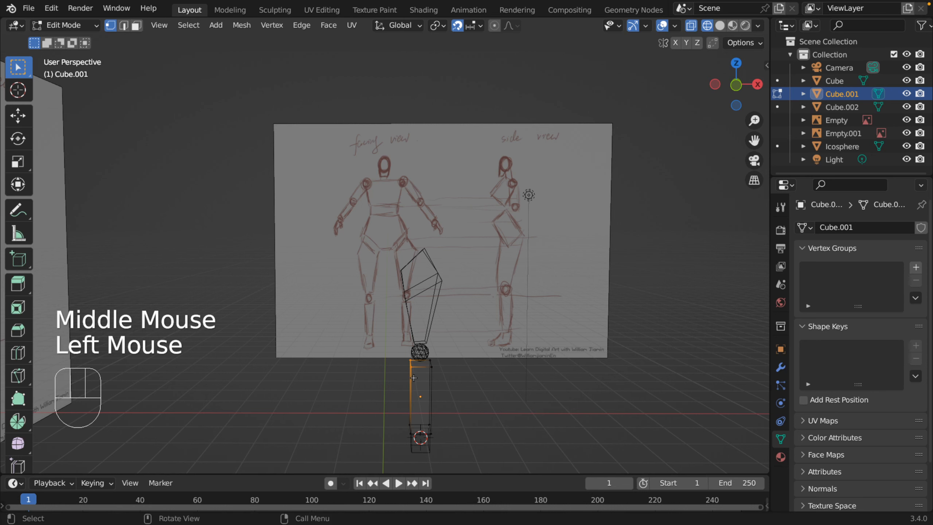
{"action": "key", "text": "KP_1"}
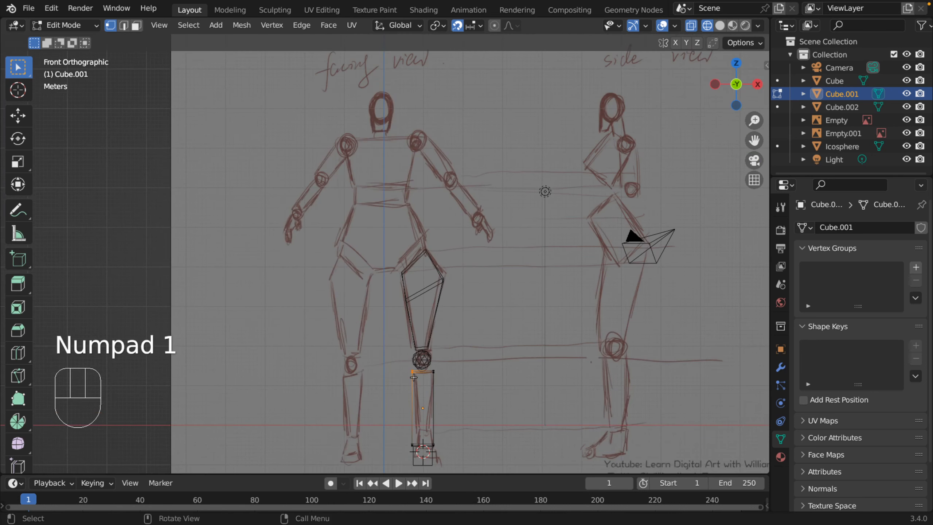
{"action": "key", "text": "g"}
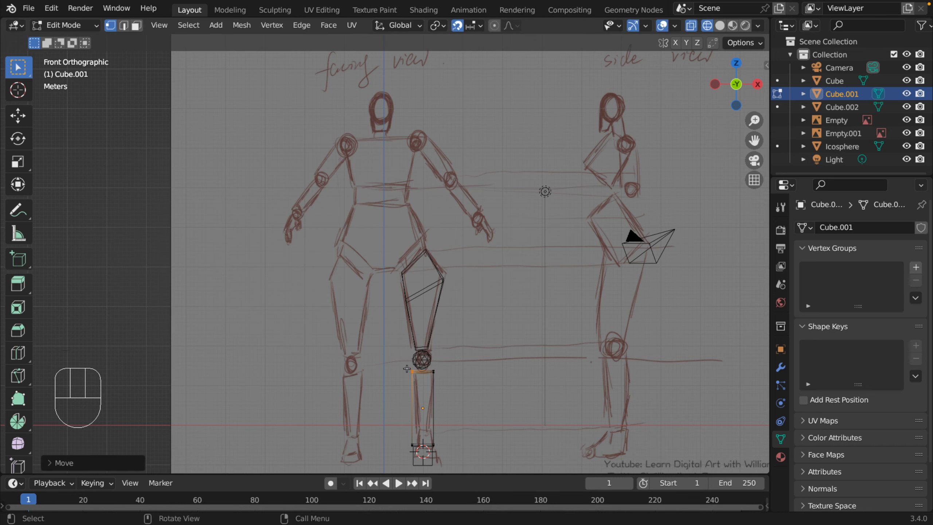
{"action": "key", "text": "g"}
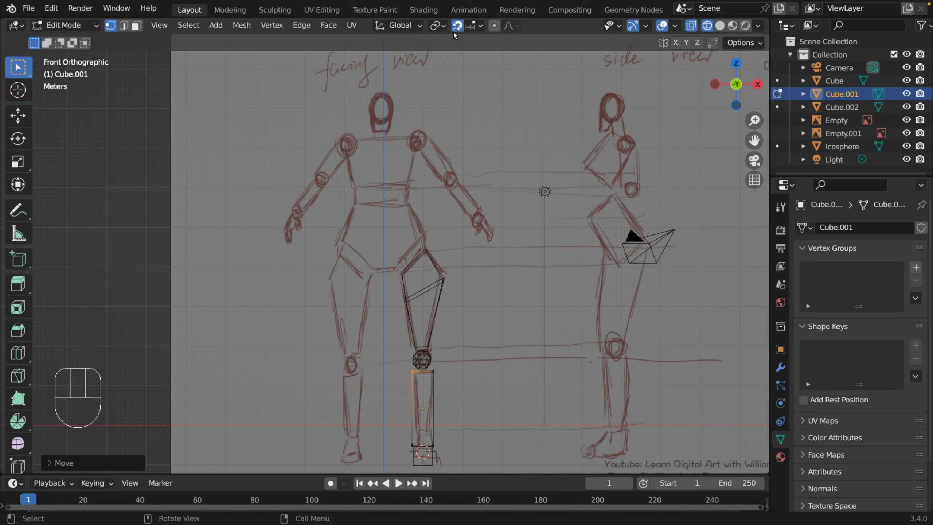
{"action": "left_click", "coordinate": [456, 25]}
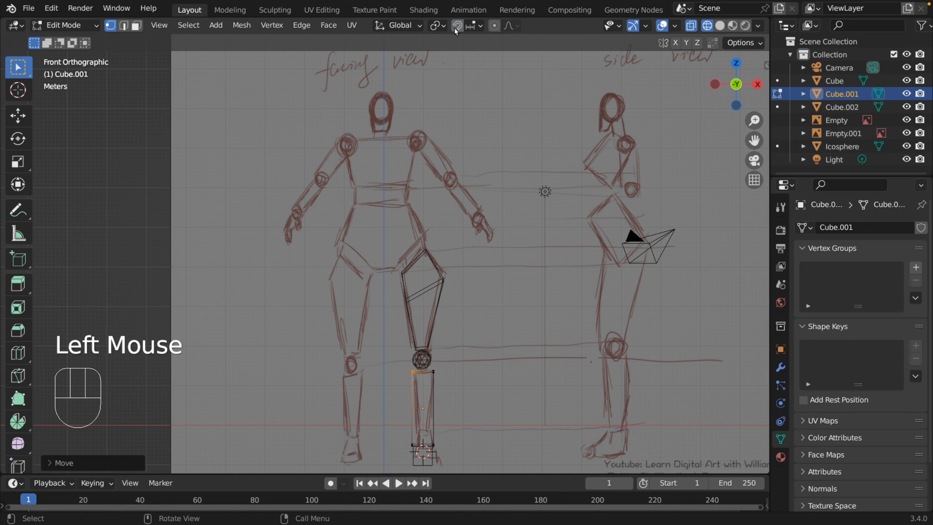
Step: Drag a top vertex onto the knee outline and bottom vertices inward toward the ankle
{"action": "key", "text": "g"}
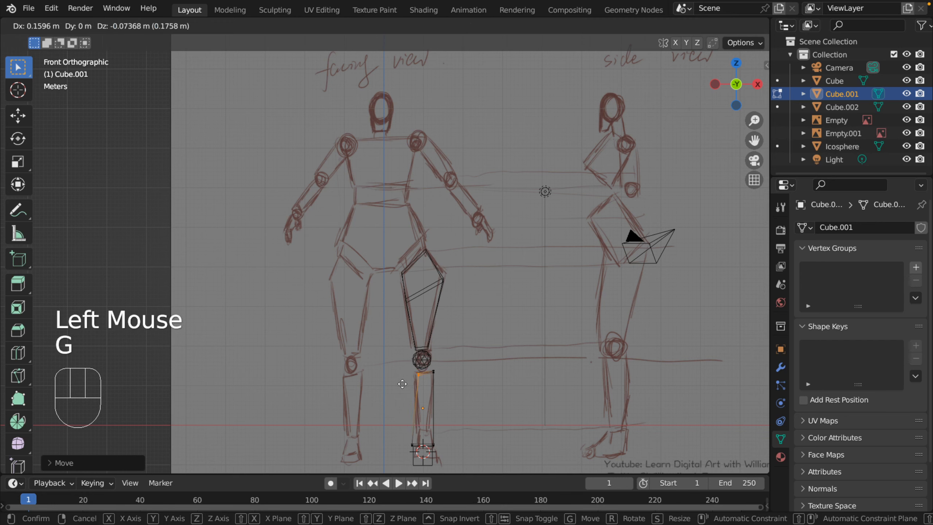
{"action": "left_click", "coordinate": [429, 364]}
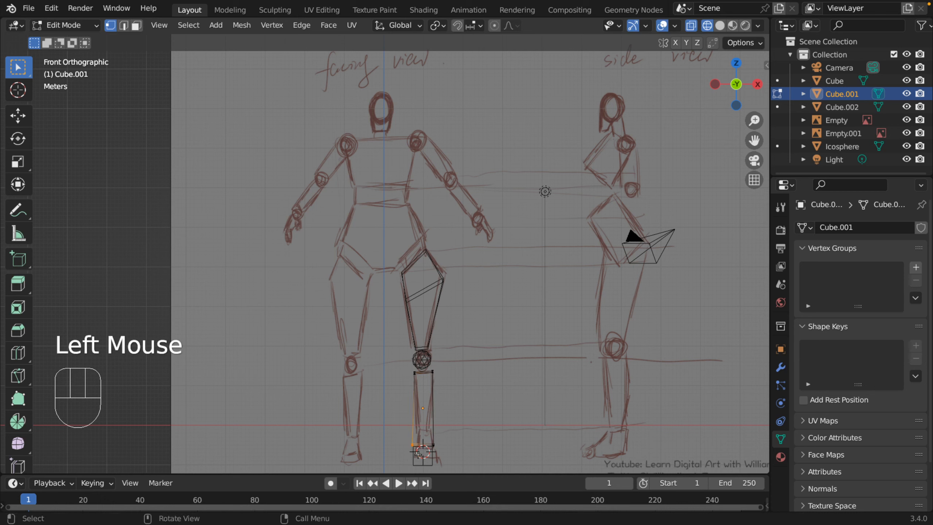
{"action": "key", "text": "g"}
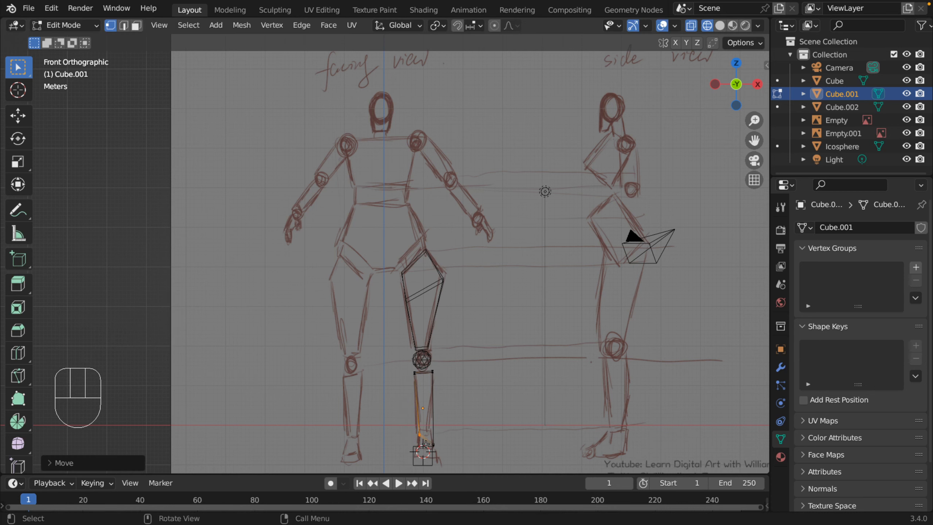
{"action": "key", "text": "g"}
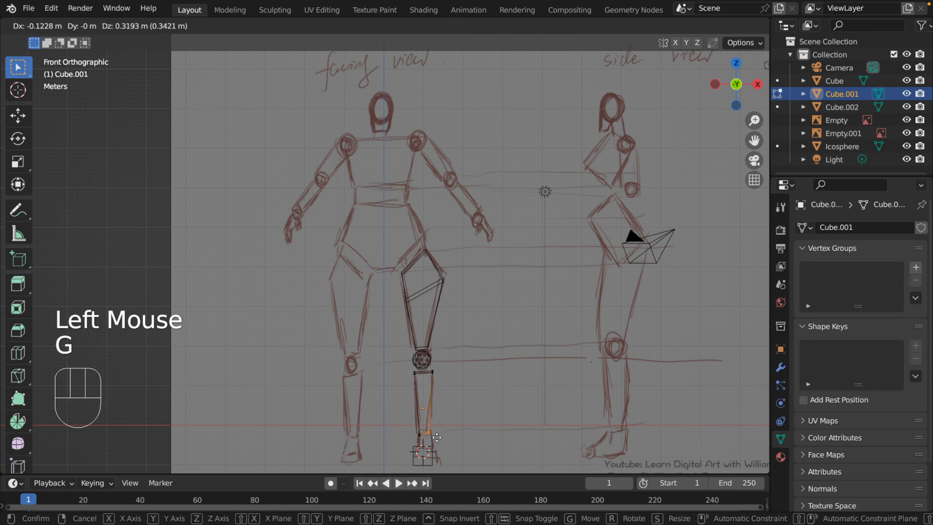
{"action": "left_click", "coordinate": [433, 437]}
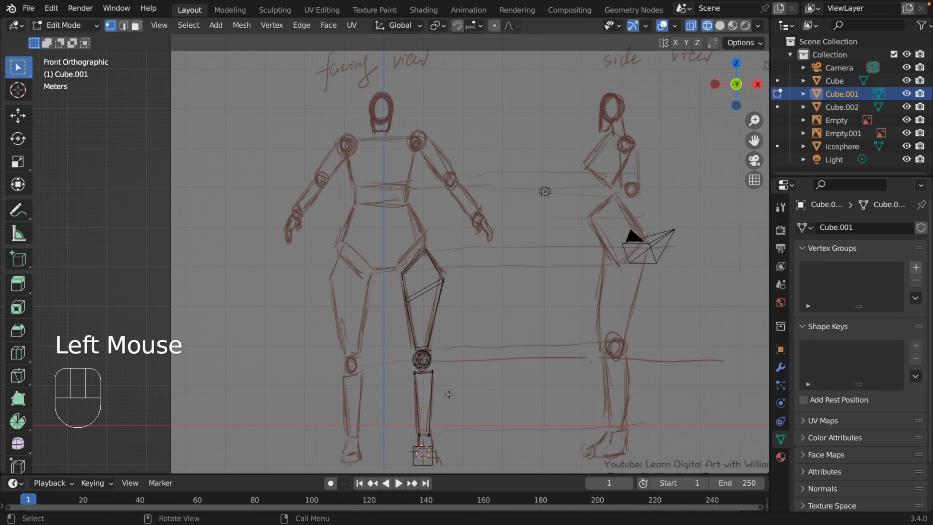
Step: Loop-cut the leg mid-way and push the new loop's vertices outward for the calf
{"action": "key", "text": "ctrl+r"}
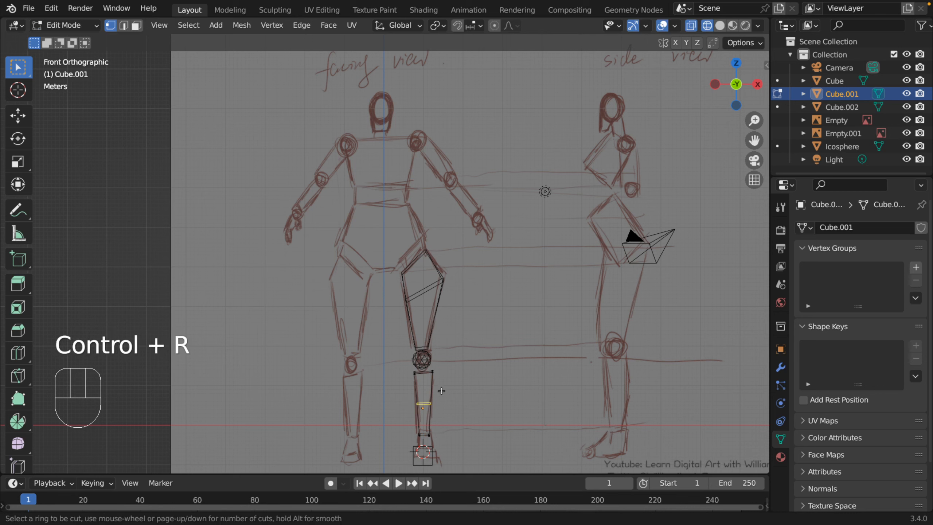
{"action": "left_click", "coordinate": [422, 405]}
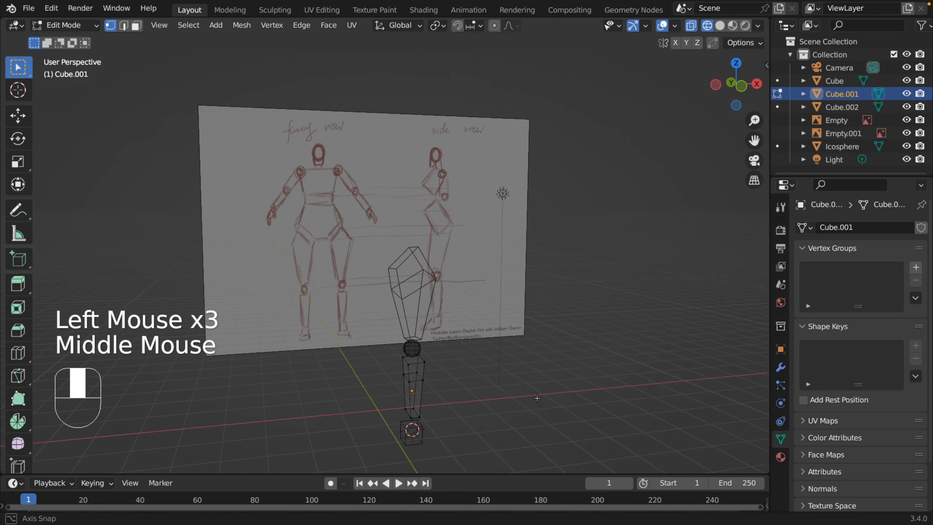
{"action": "key", "text": "KP_1"}
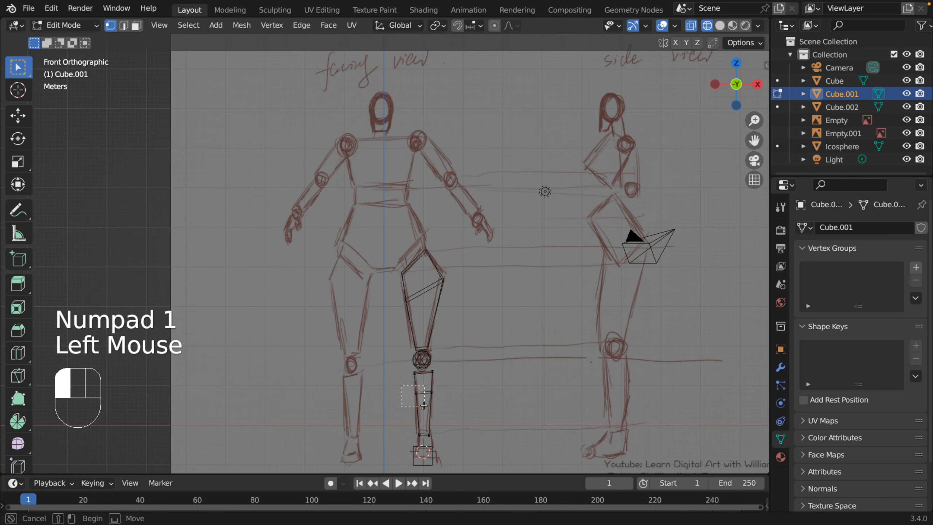
{"action": "key", "text": "g"}
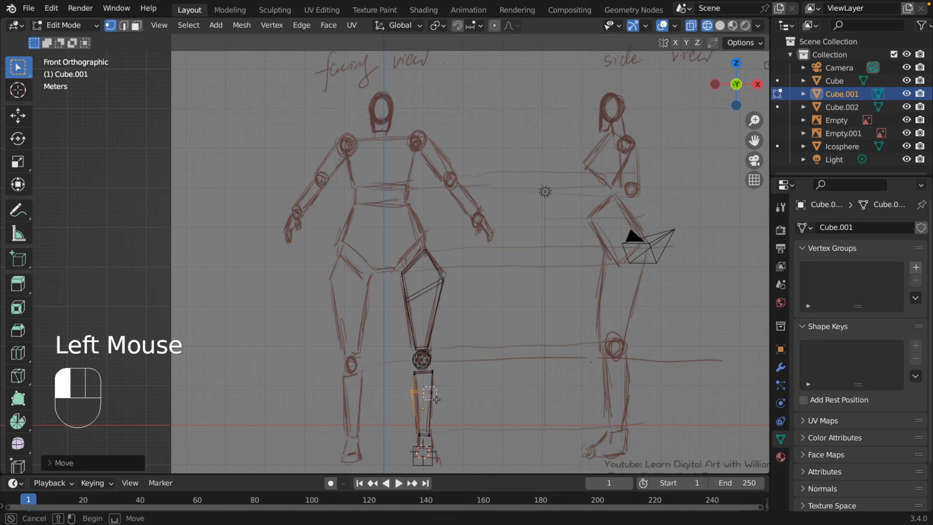
{"action": "key", "text": "g"}
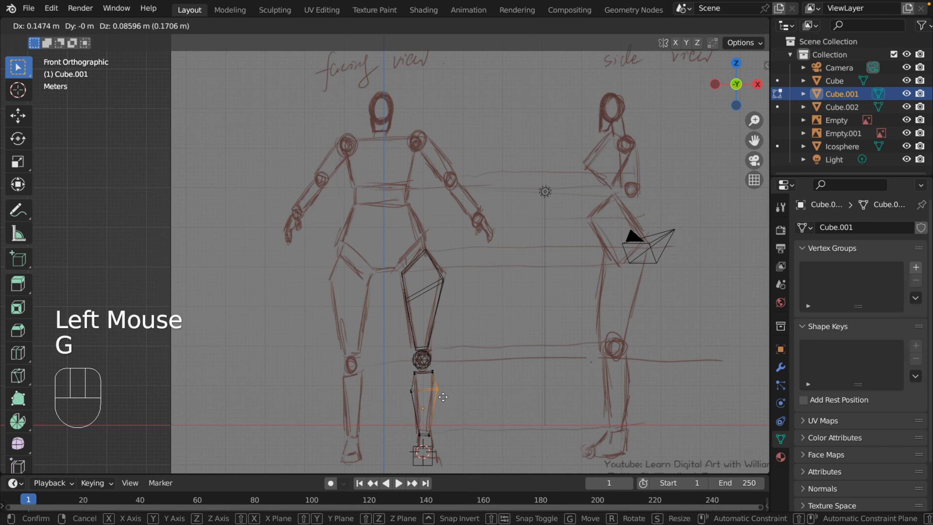
{"action": "left_click", "coordinate": [443, 398]}
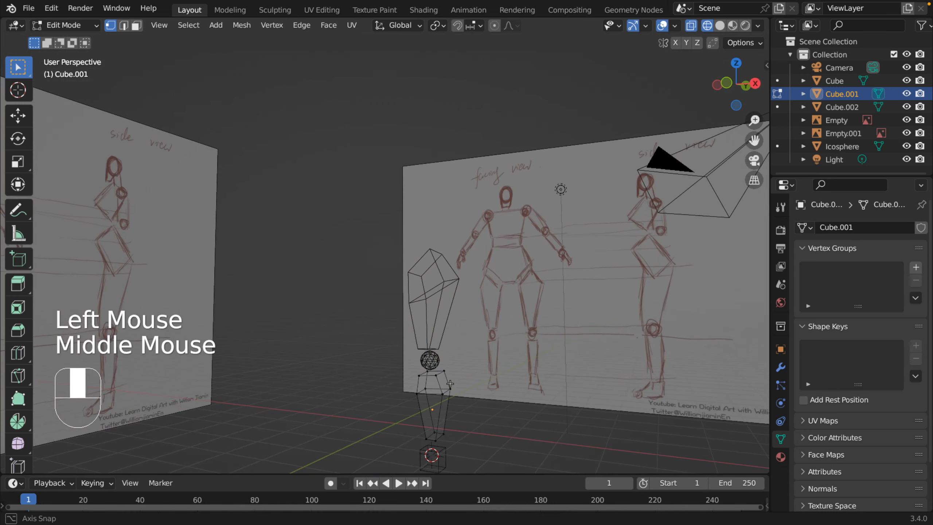
Step: Move the calf vertices to match the side-view sketch profile
{"action": "key", "text": "KP_1"}
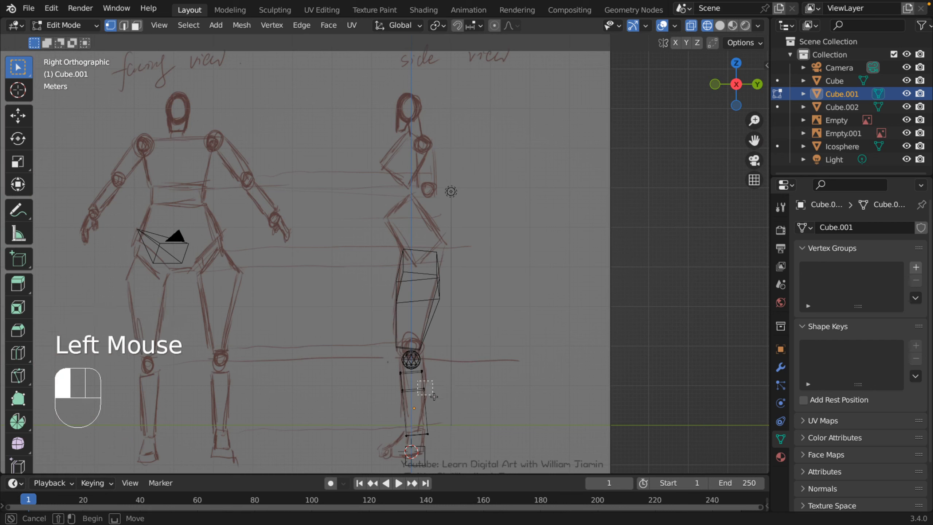
{"action": "key", "text": "g"}
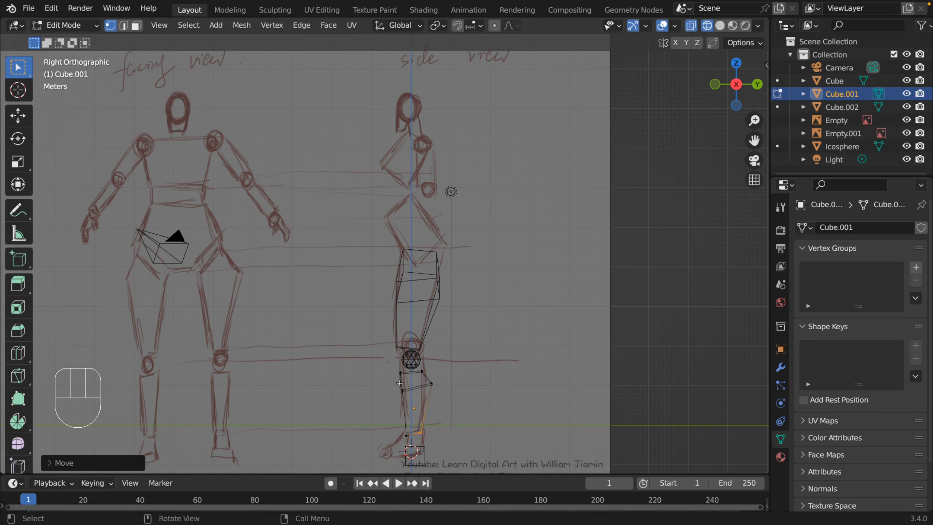
{"action": "key", "text": "g"}
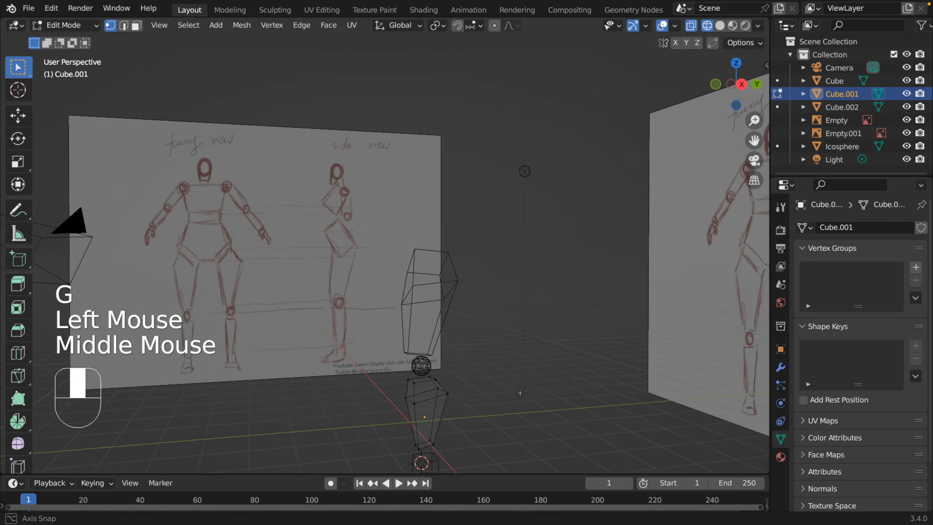
Step: Compare the solid-shaded leg with the front and side sketches
{"action": "key", "text": "KP_1"}
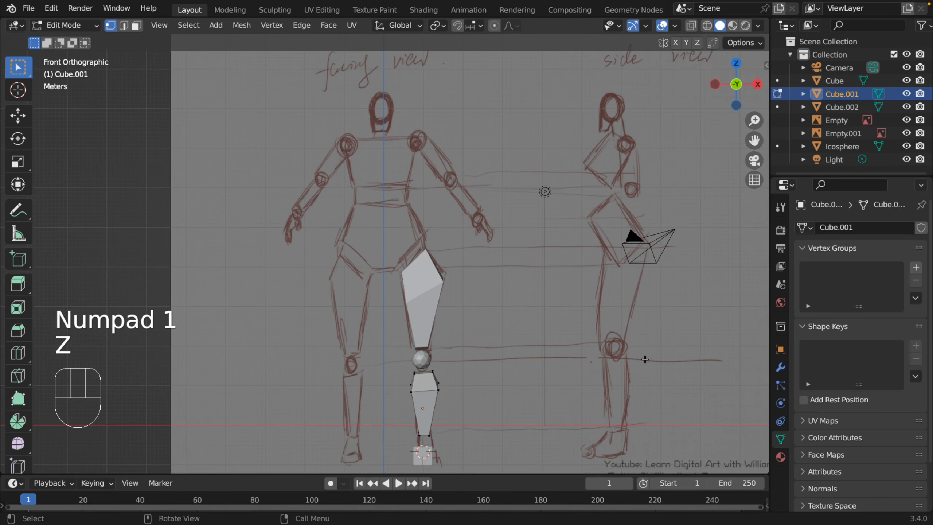
{"action": "key", "text": "KP_3"}
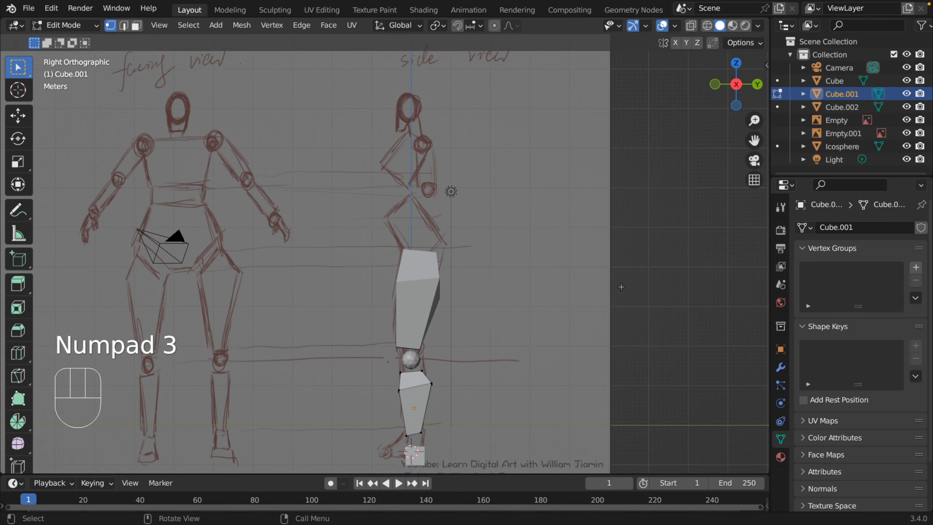